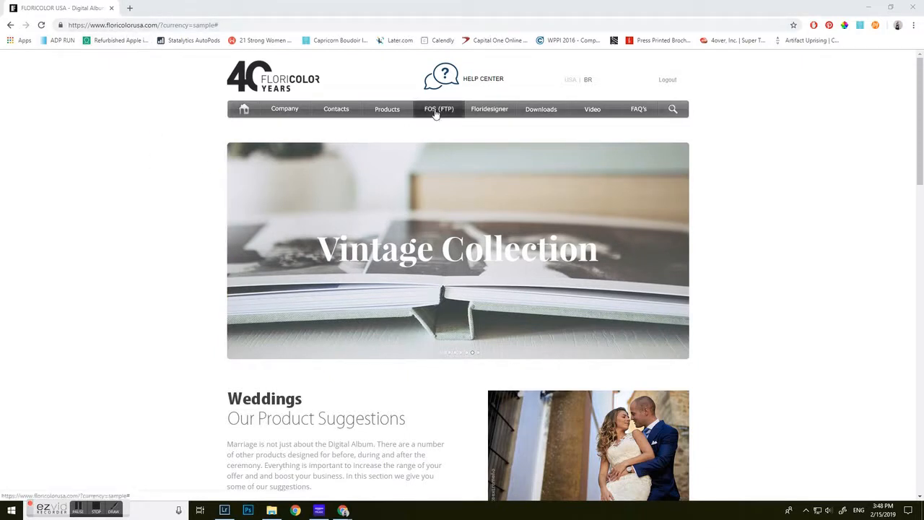
Open the FOS (FTP) order area and enter the Books category to list its subcategories
click(437, 109)
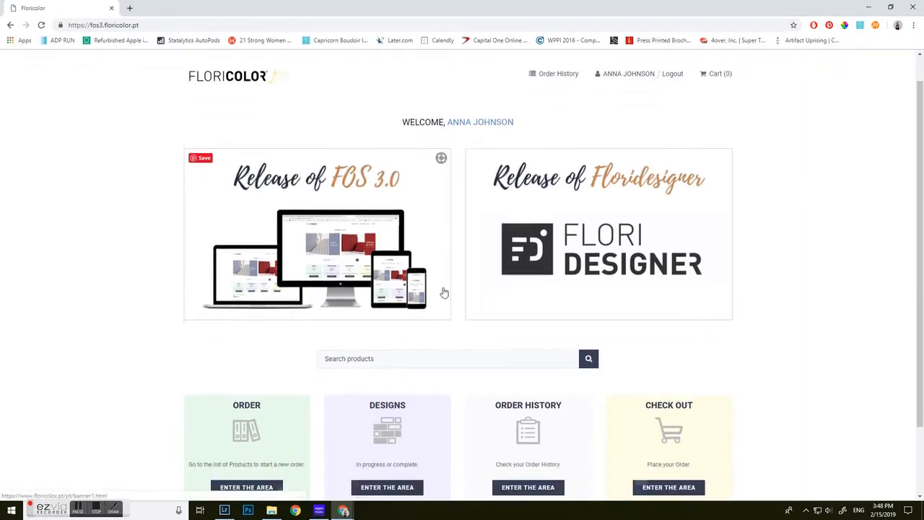
scroll(down, 3)
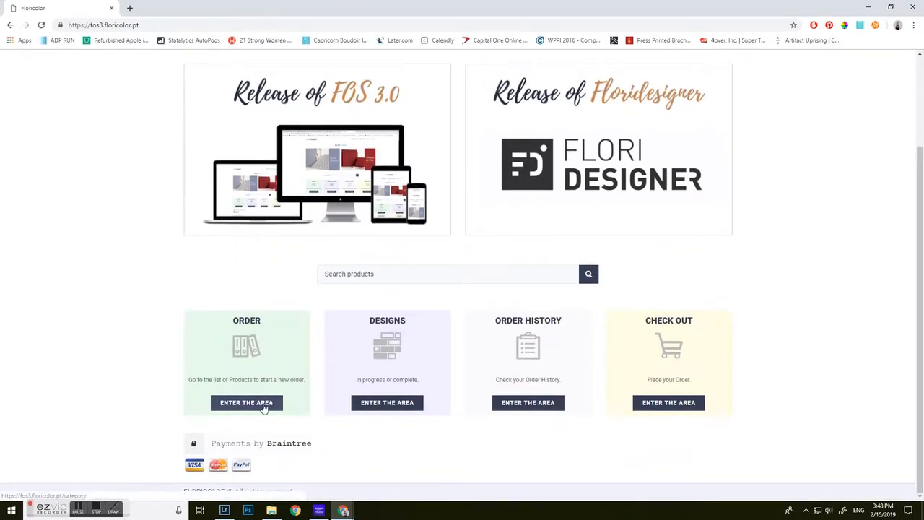
click(246, 403)
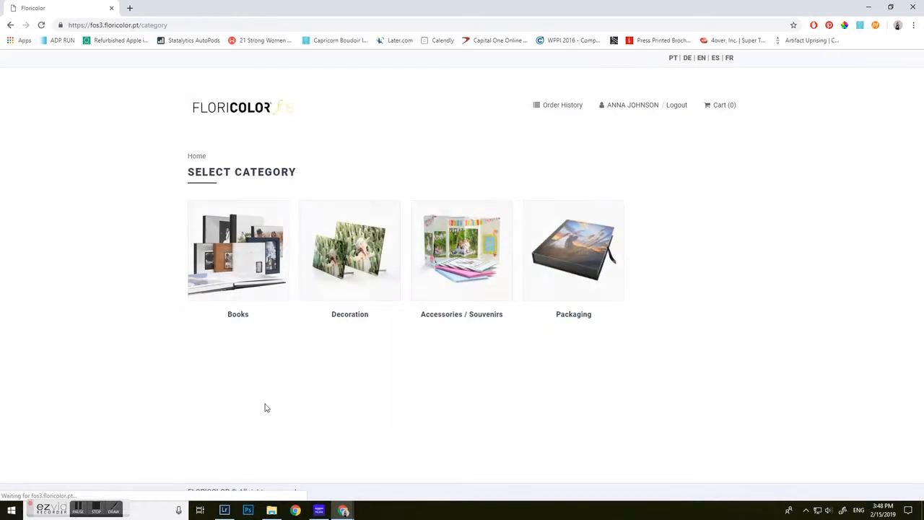
mouse_move(237, 263)
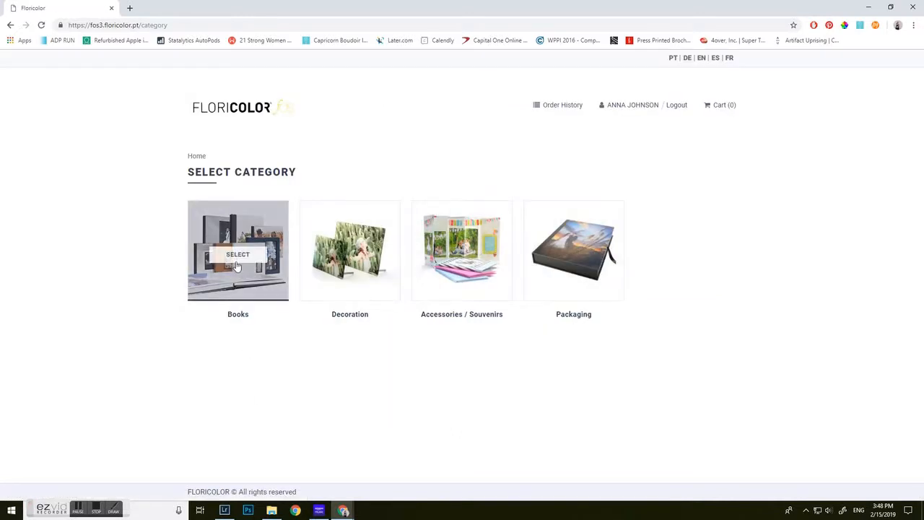
click(237, 254)
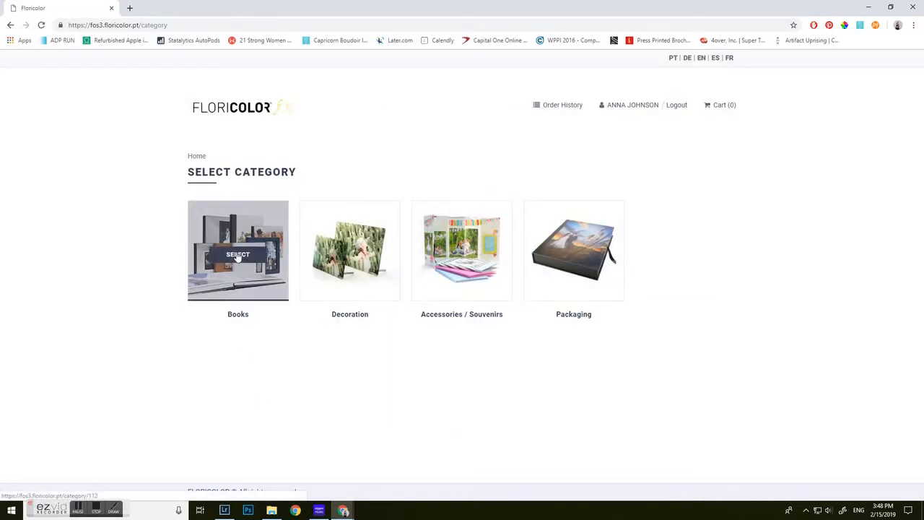
click(237, 254)
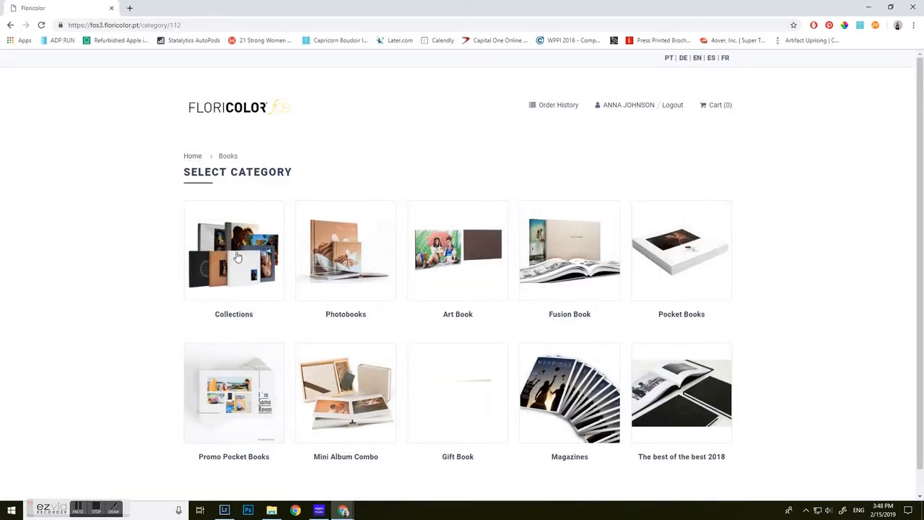
scroll(down, 3)
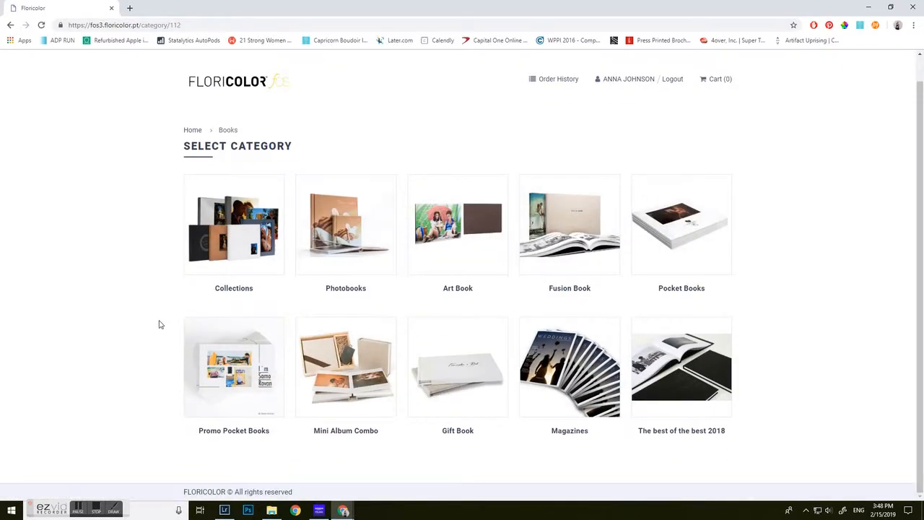
Choose Collections, then Acrylic Collection, then the Vertical orientation
click(233, 228)
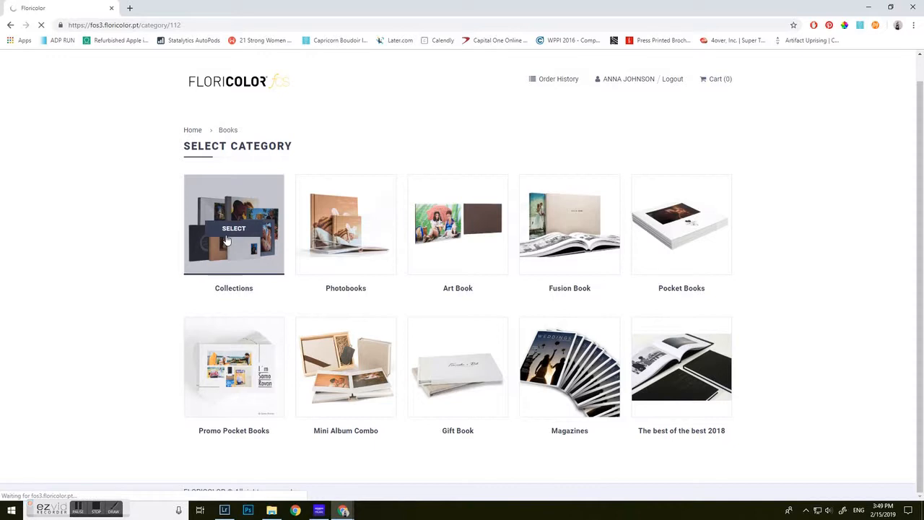
click(233, 228)
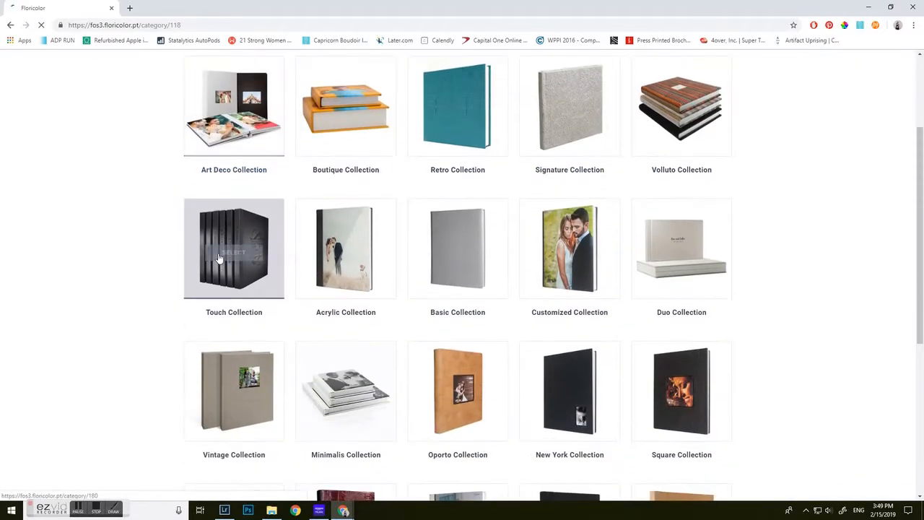
mouse_move(345, 254)
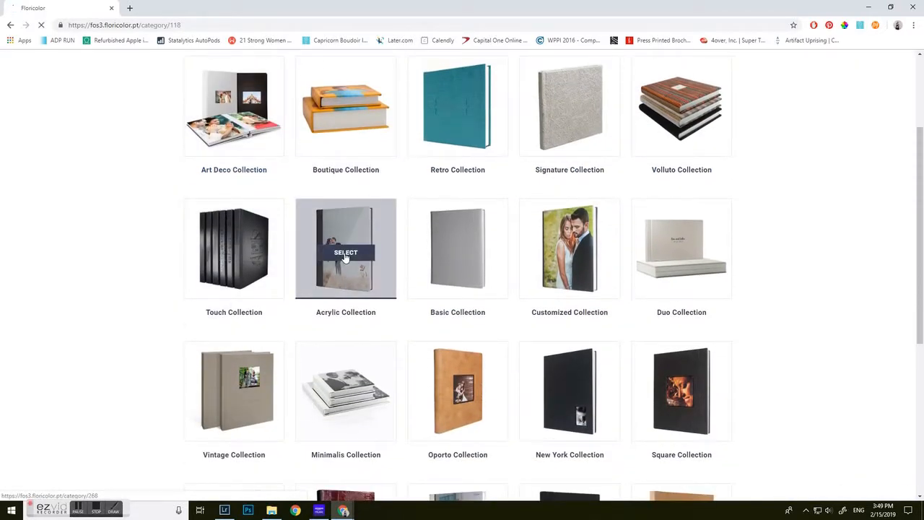
click(345, 253)
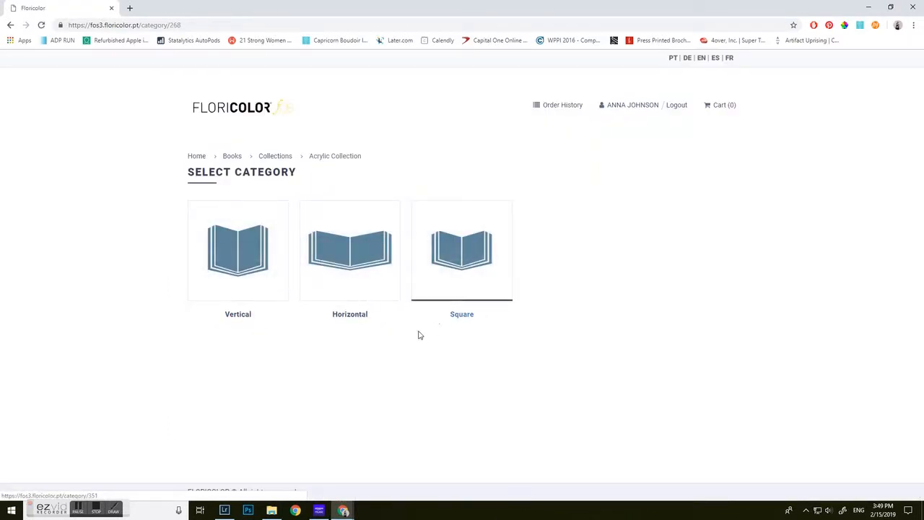
click(237, 253)
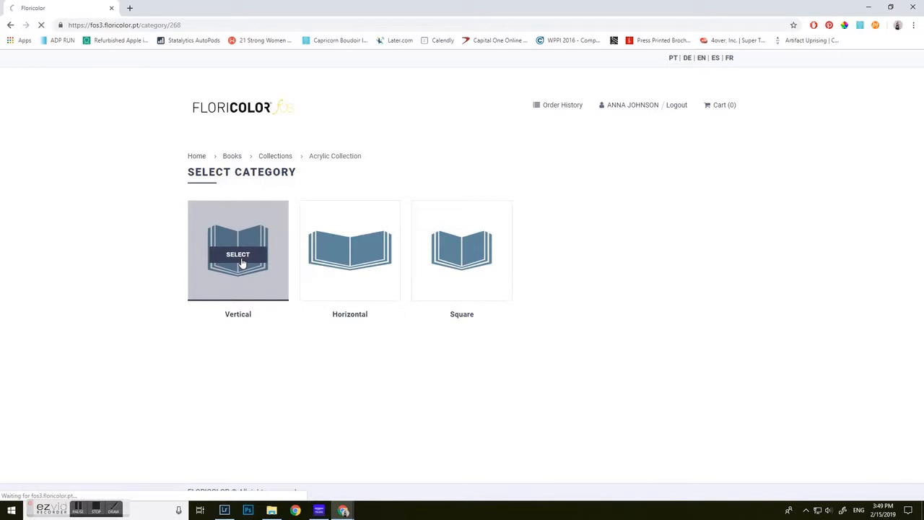
click(237, 253)
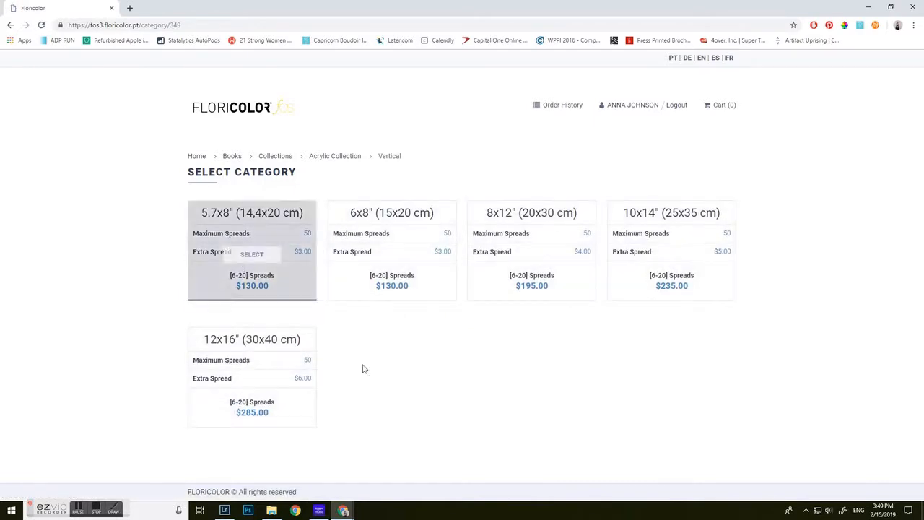
mouse_move(531, 260)
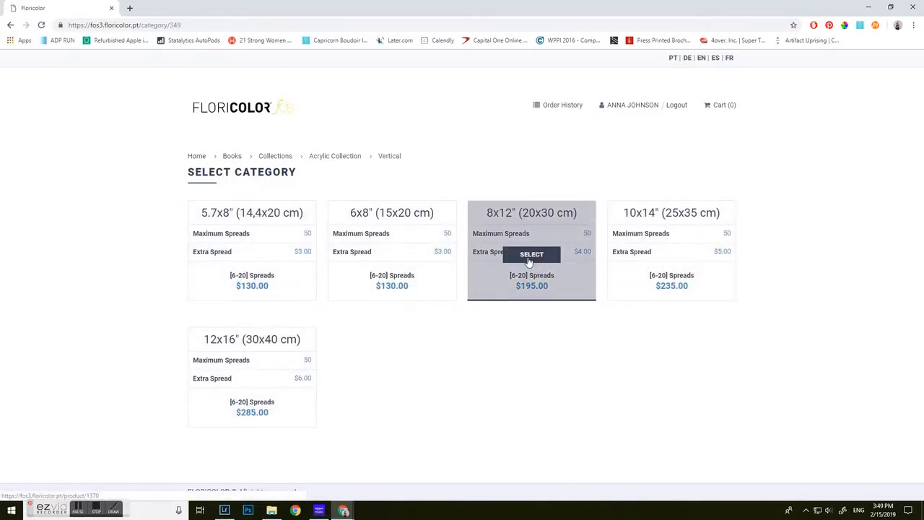
Pick the 8x12" (20x30 cm) size, reuse a suggested project name, and open Flori Designer
click(530, 253)
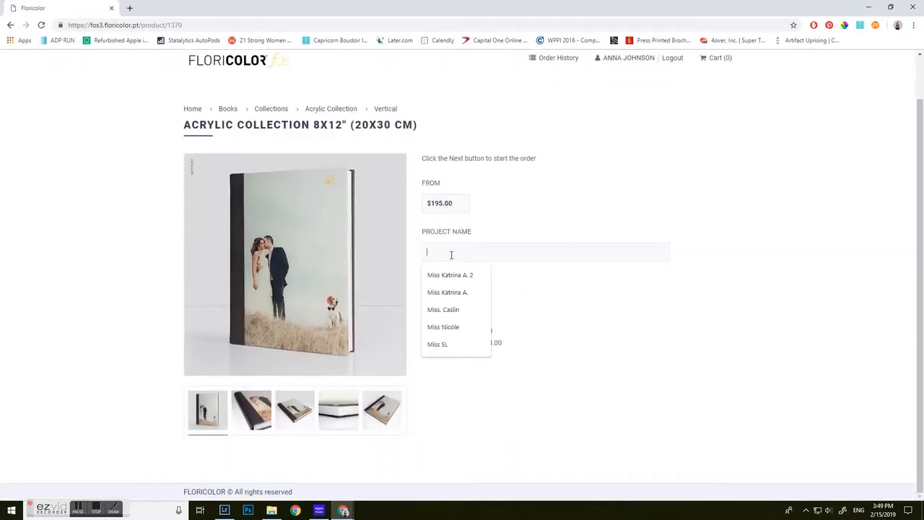
click(442, 309)
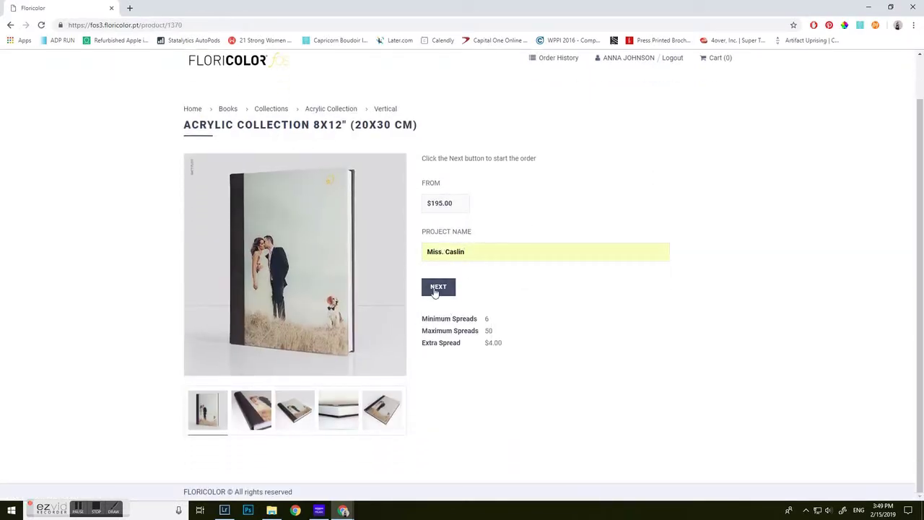
click(438, 286)
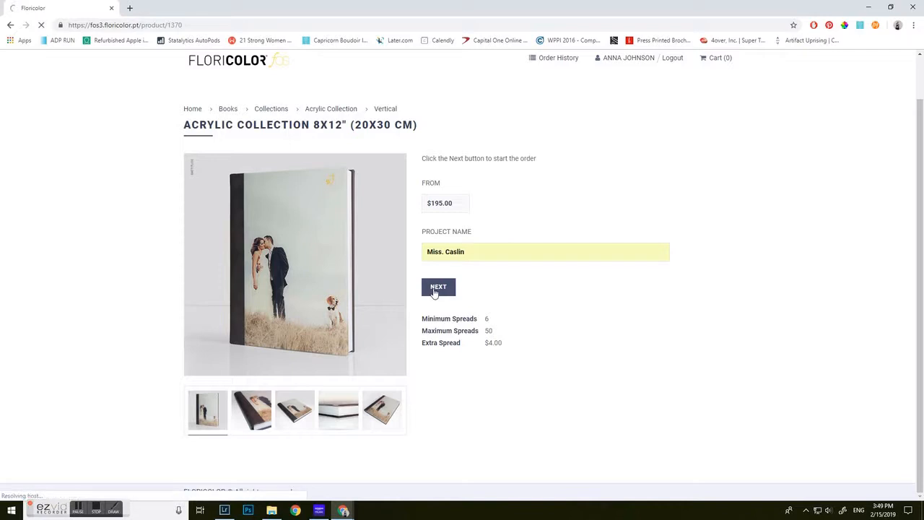
click(438, 286)
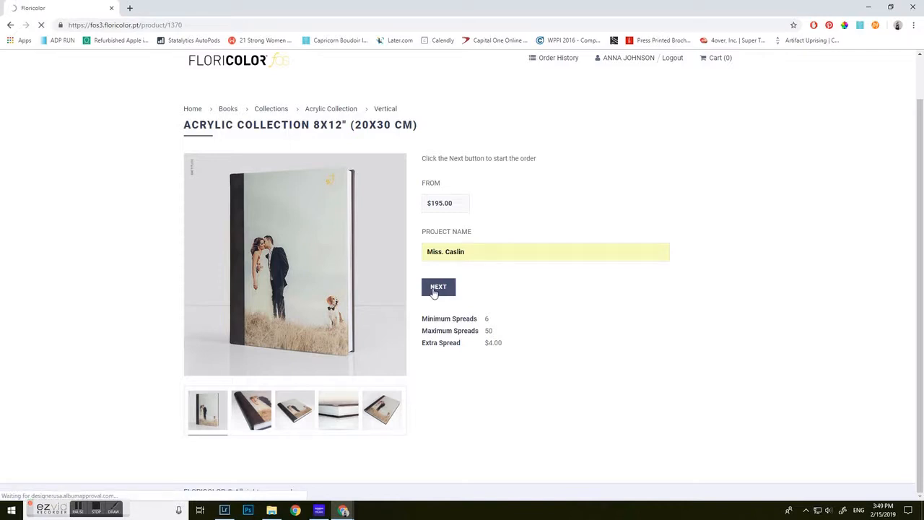
click(438, 287)
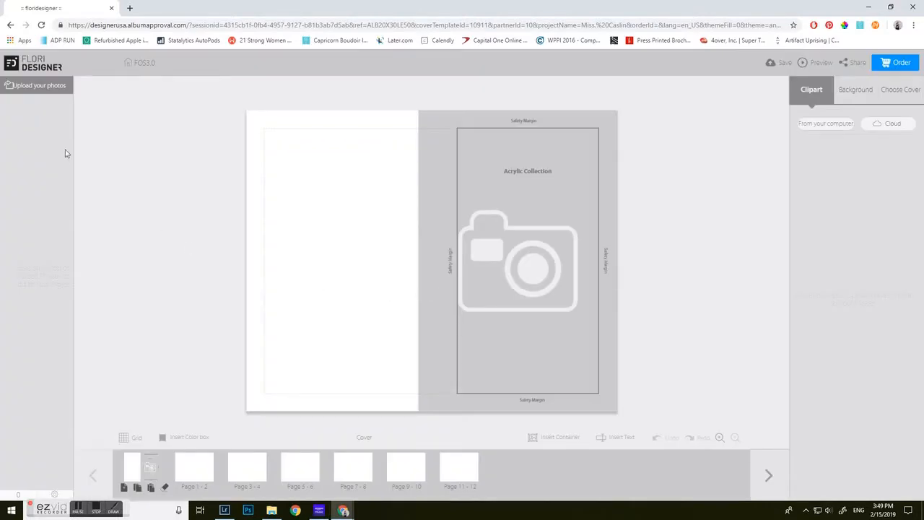
Upload thirteen photos from the computer and return to the album layout
click(36, 85)
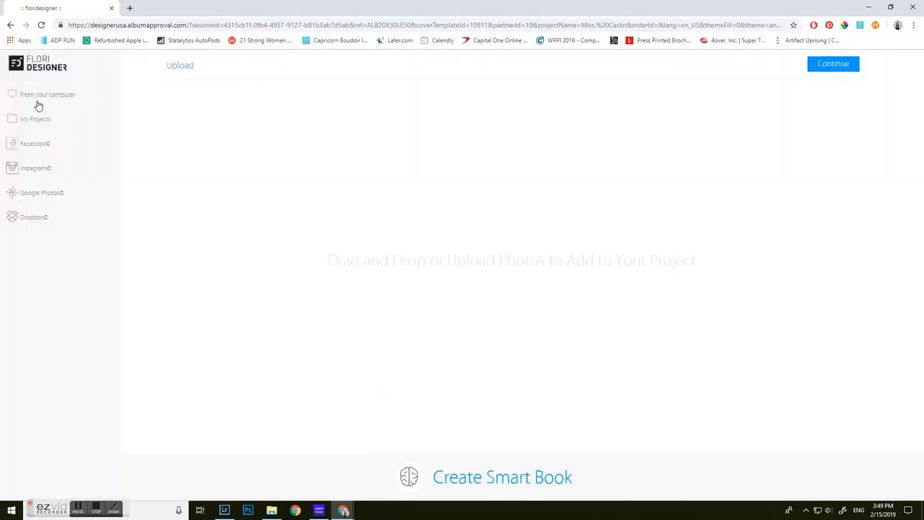
mouse_move(578, 287)
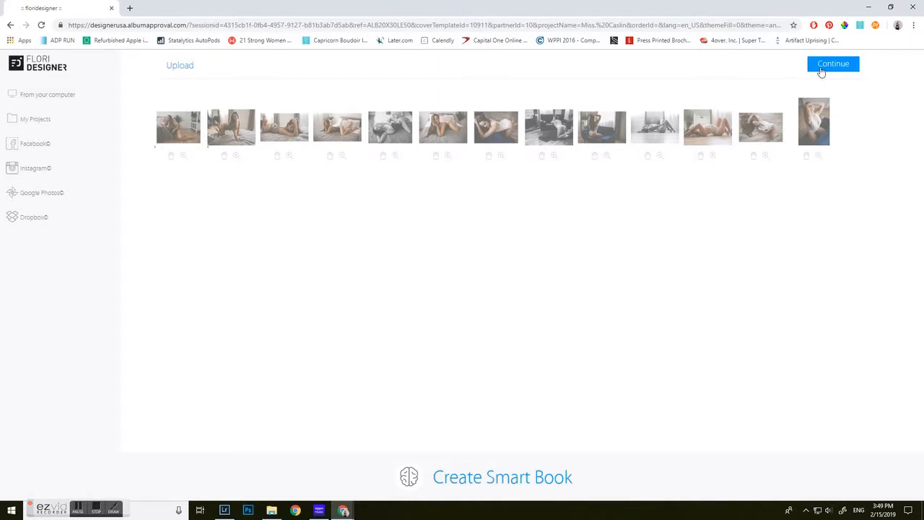
click(834, 63)
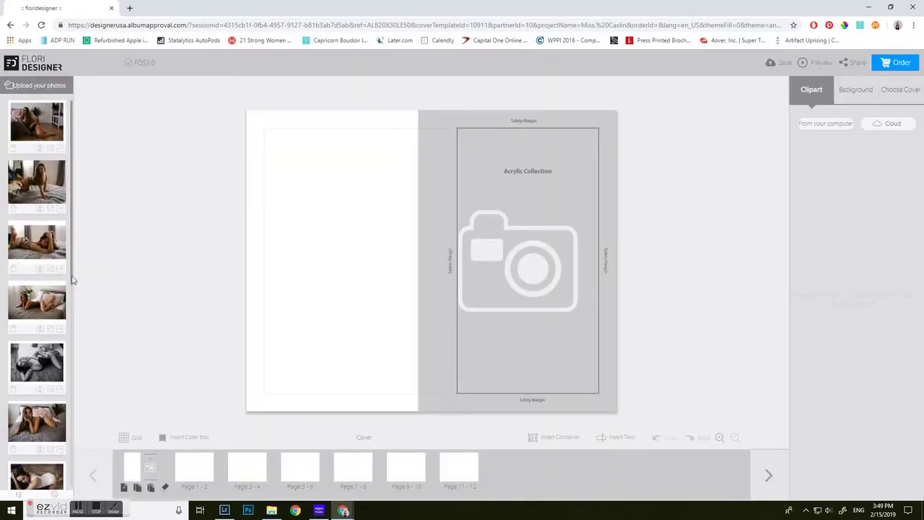
Scroll in Floridesigner to bring the pages 1–2 spread into view
scroll(down, 3)
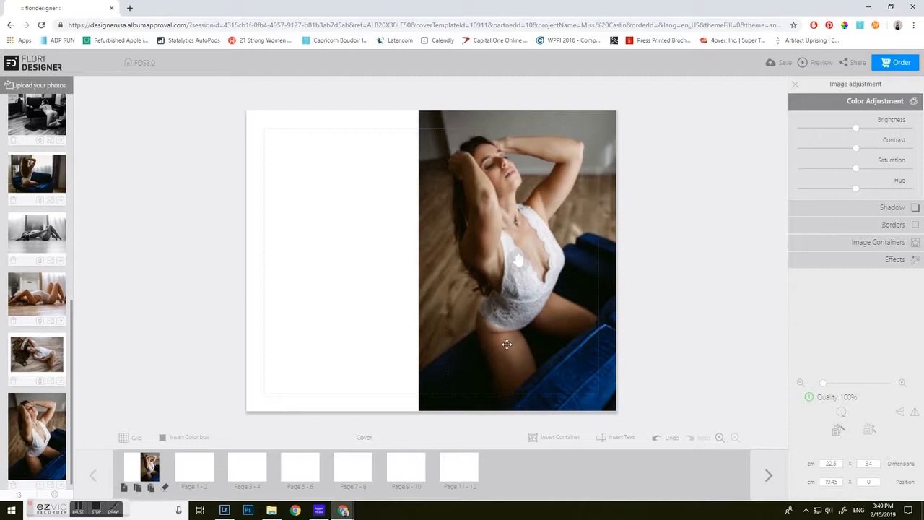
mouse_move(525, 289)
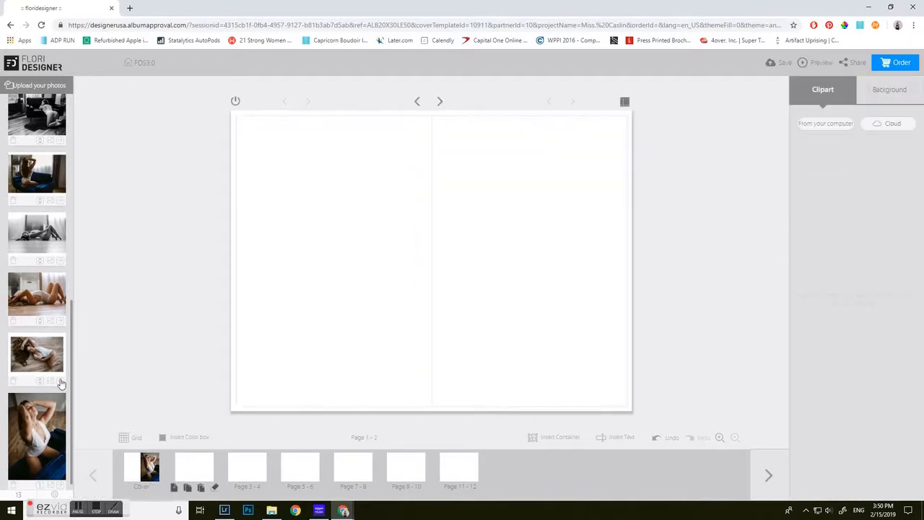
Quick-add a photo to each spread, e.g. the reclining photo on 5–6 and bed photo on 11–12
scroll(down, 3)
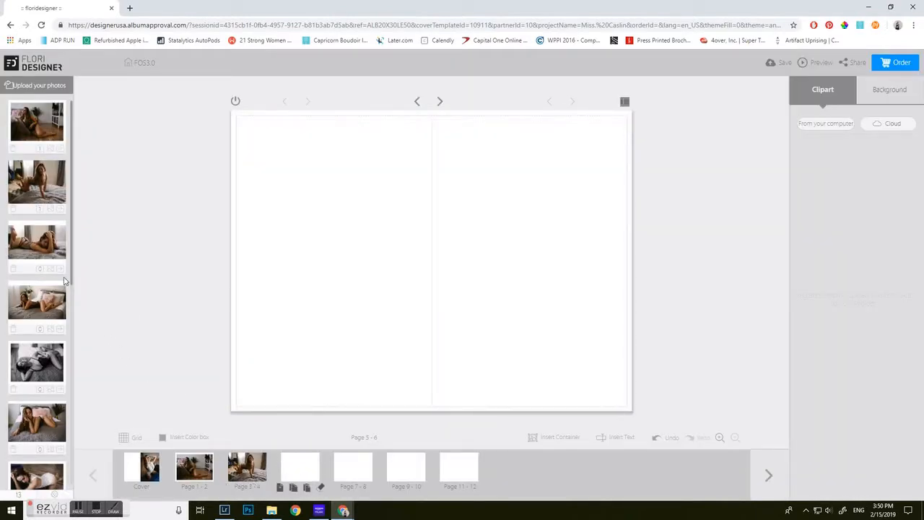
mouse_move(60, 275)
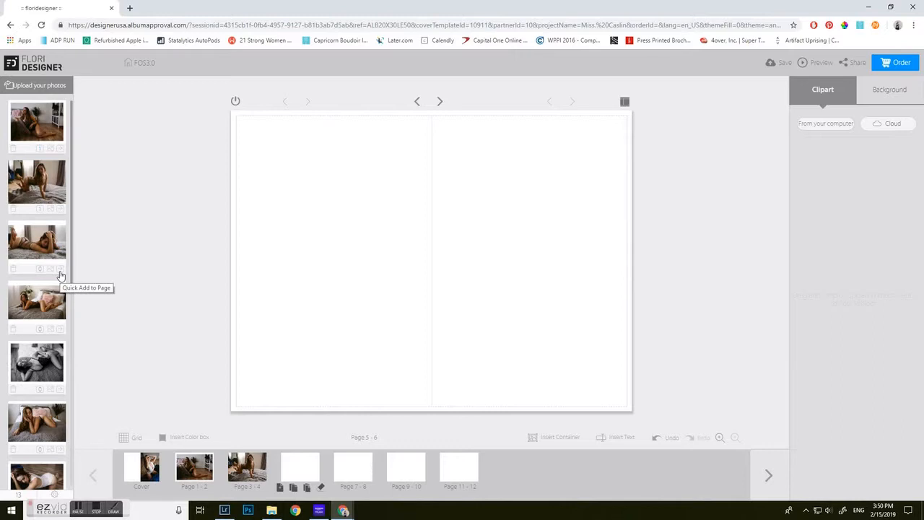
click(59, 267)
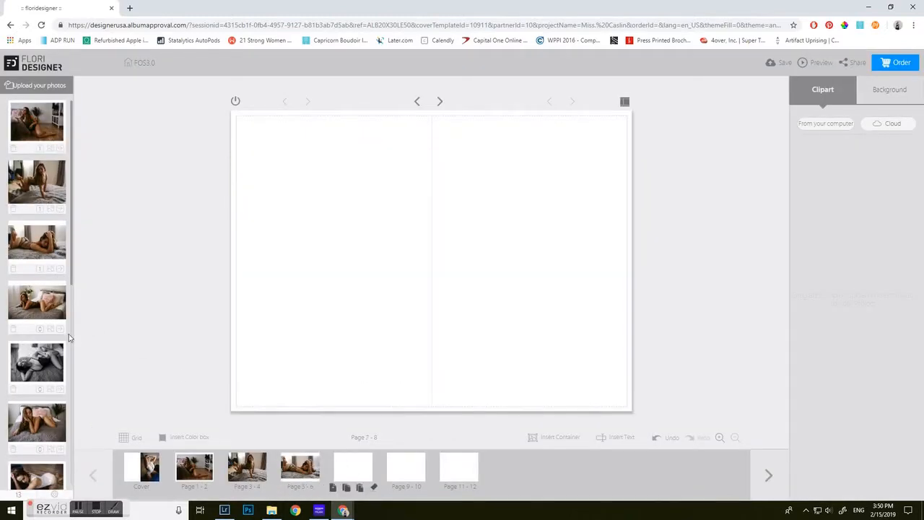
mouse_move(59, 332)
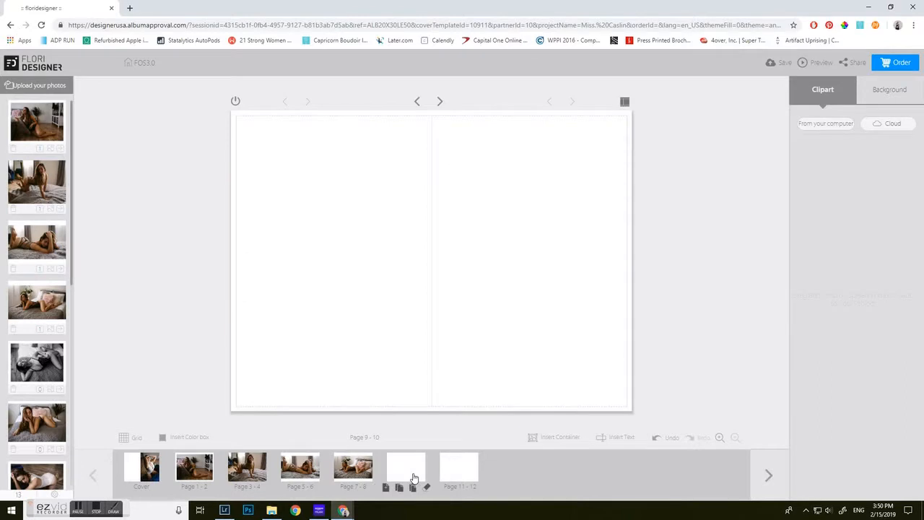
mouse_move(120, 349)
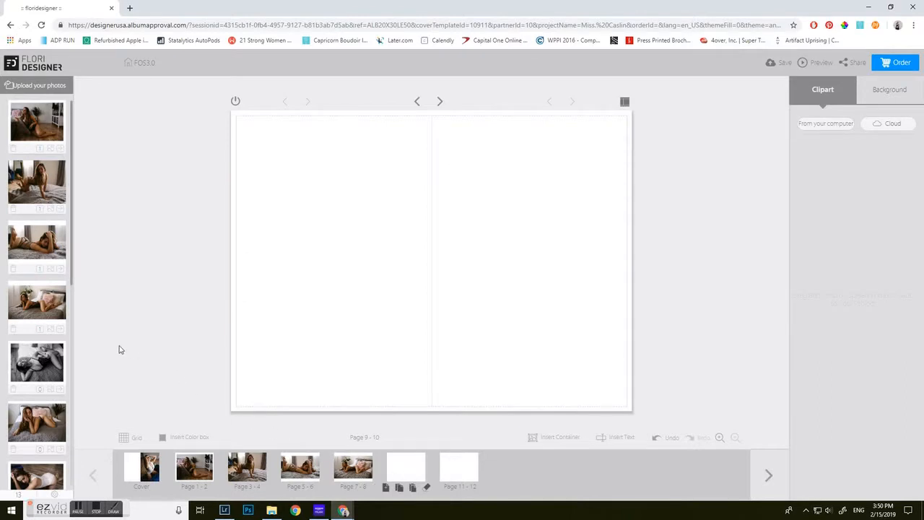
mouse_move(61, 335)
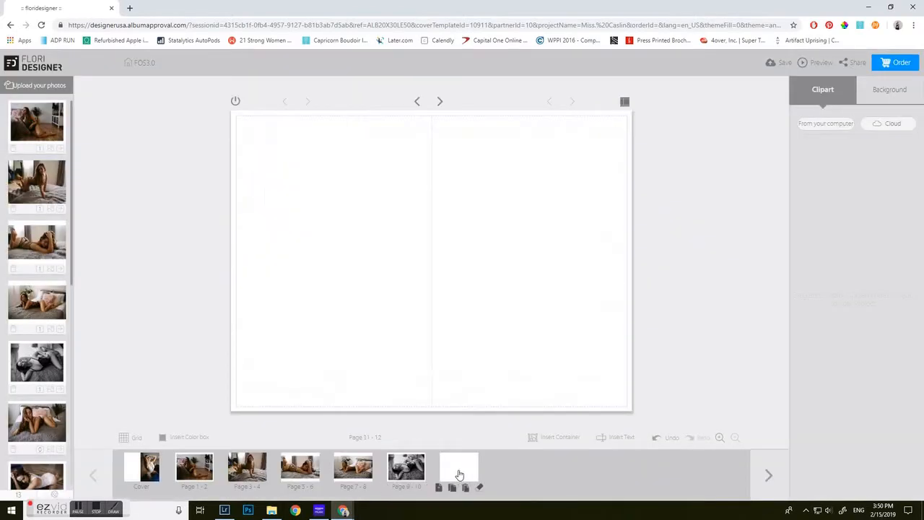
click(458, 469)
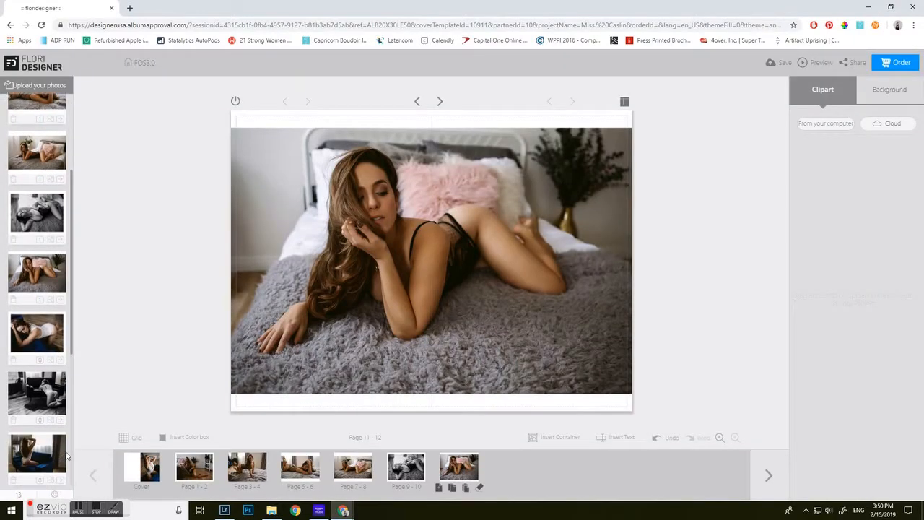
scroll(down, 3)
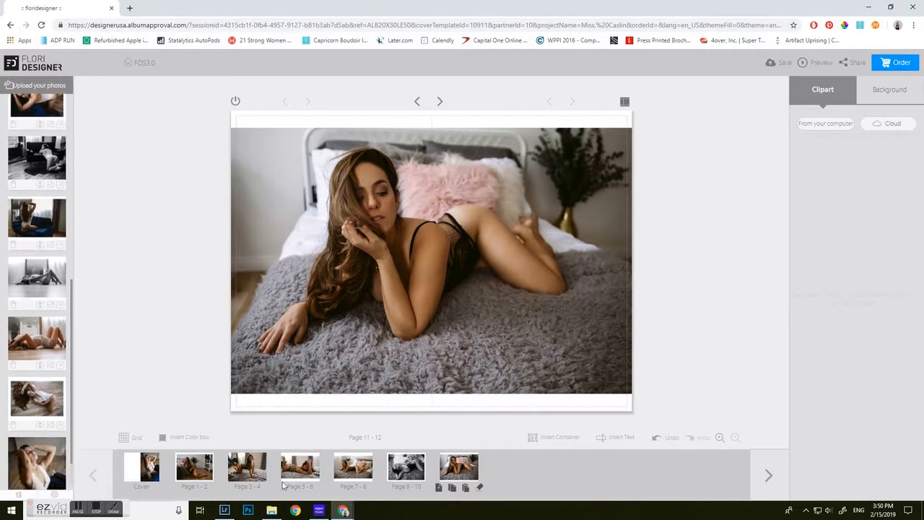
Add ten blank pages to the end of the album
click(465, 247)
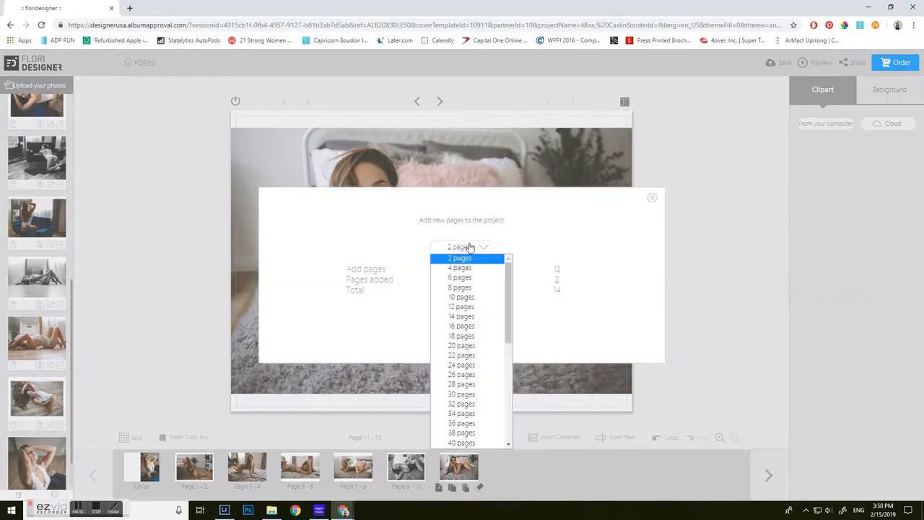
mouse_move(461, 296)
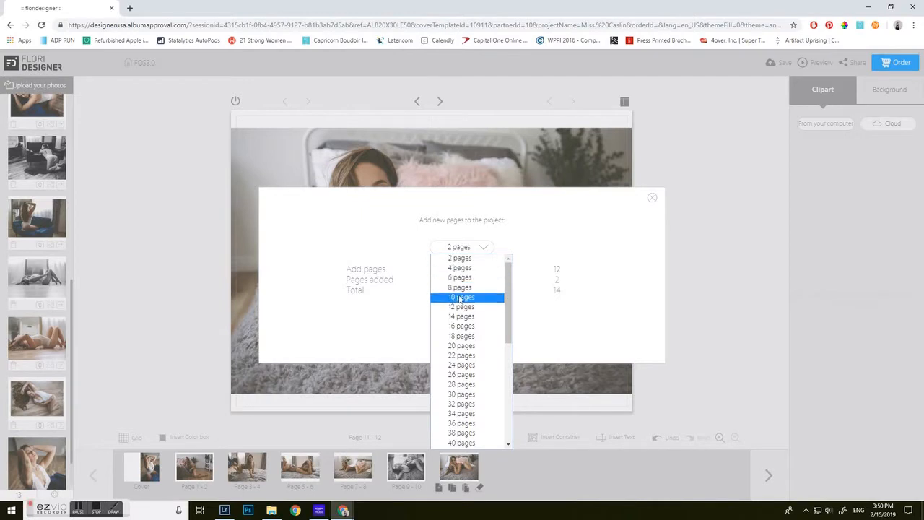
click(460, 297)
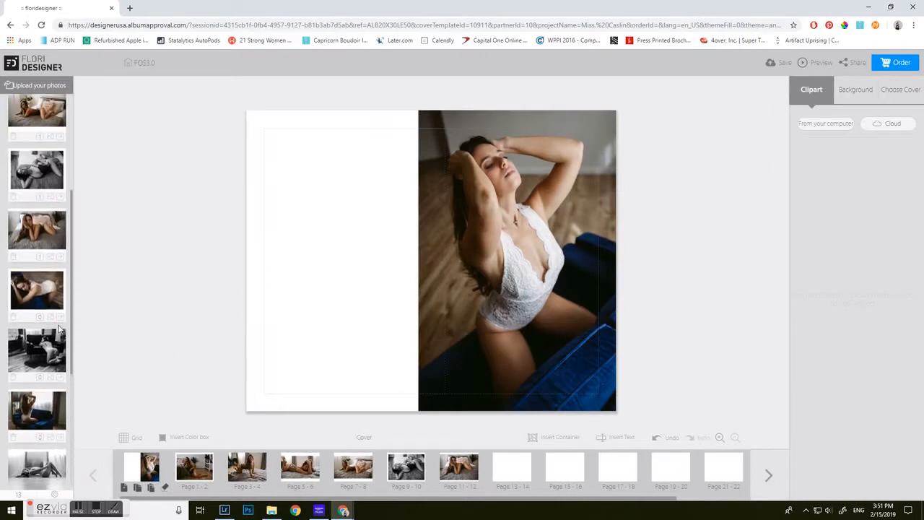
mouse_move(505, 466)
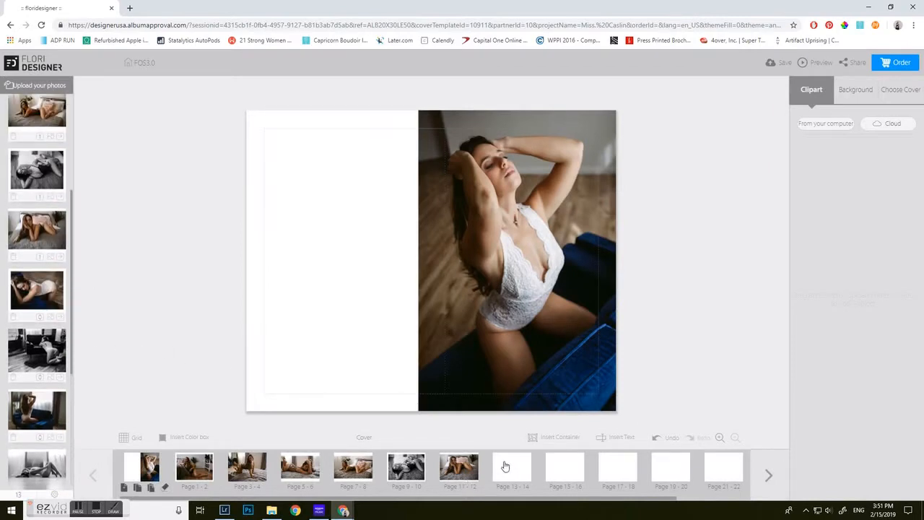
Select the blank pages 13–14 spread to begin placing photos on the new pages
click(512, 466)
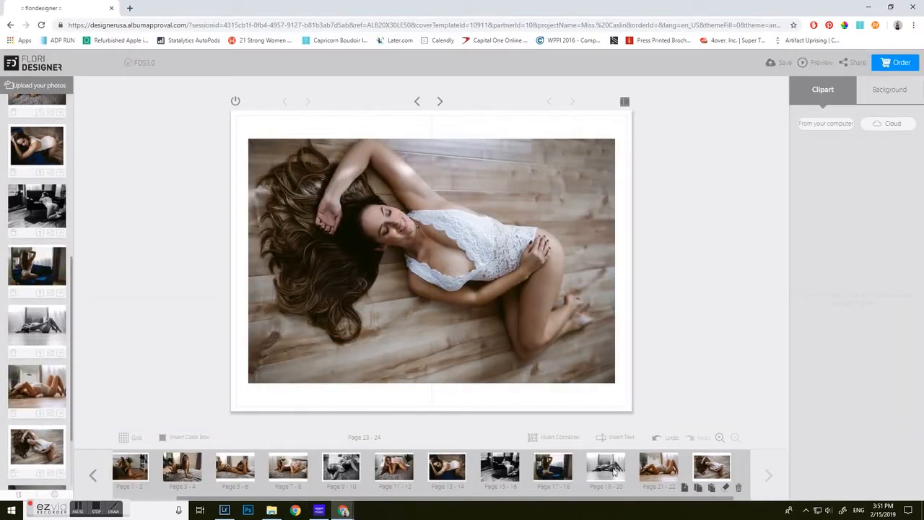
scroll(down, 3)
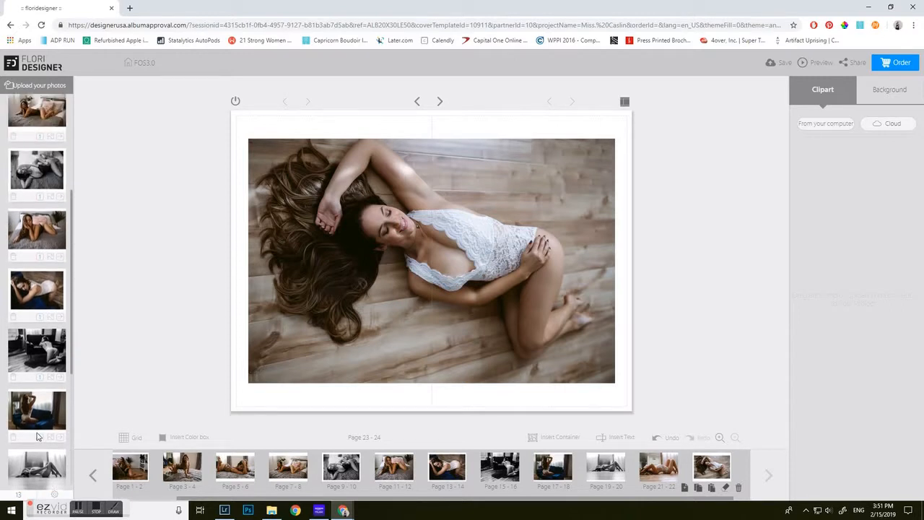
mouse_move(37, 265)
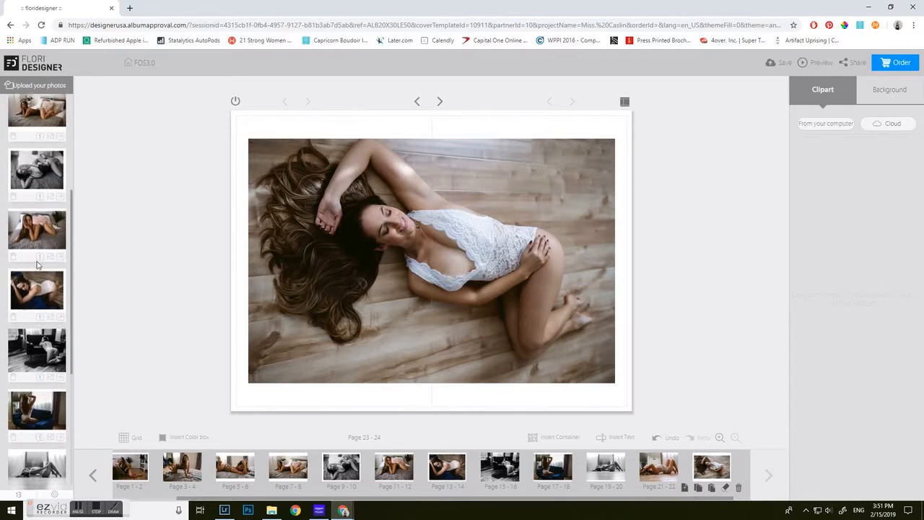
scroll(down, 3)
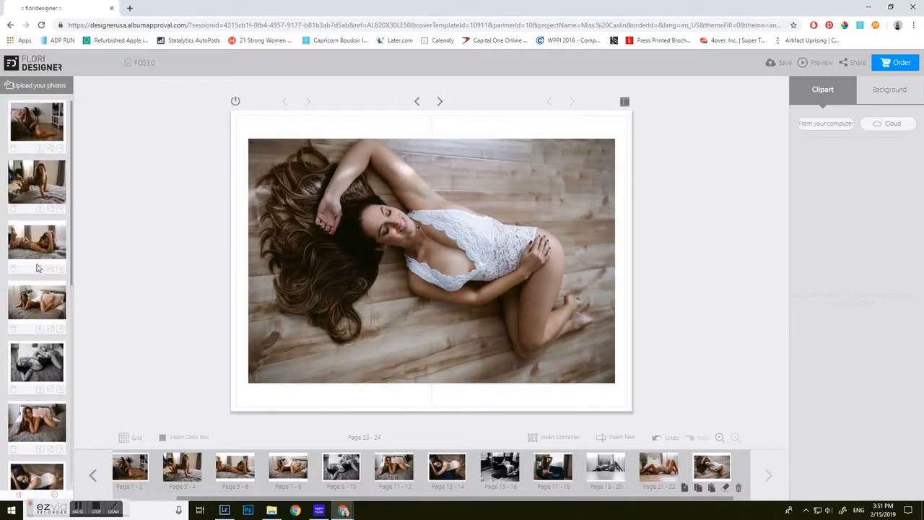
scroll(down, 3)
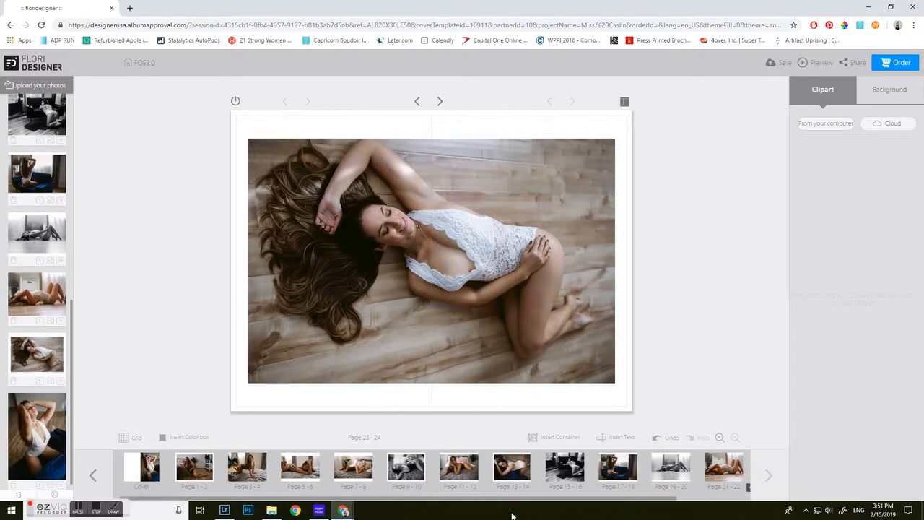
Save the album design with Order, starting the page save toward the order page
click(896, 62)
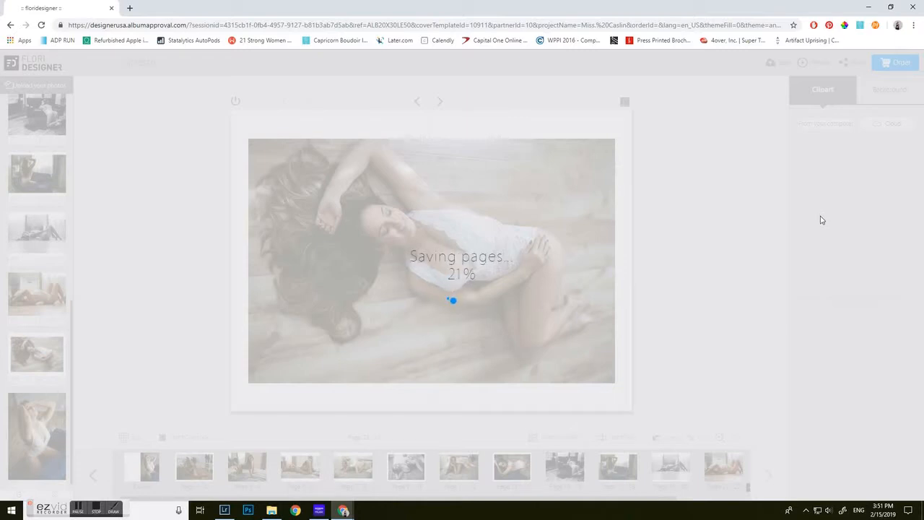
mouse_move(677, 252)
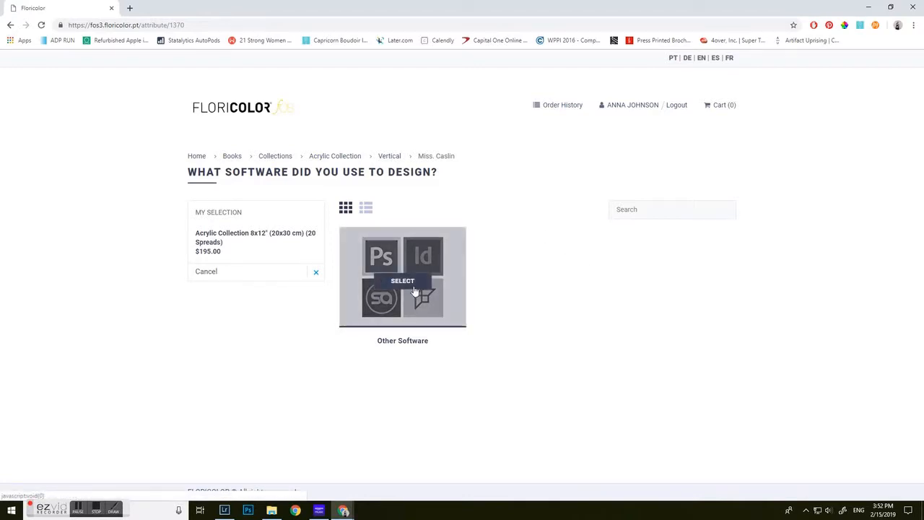
Record Other Software as the design tool on the Floricolor order page
click(402, 280)
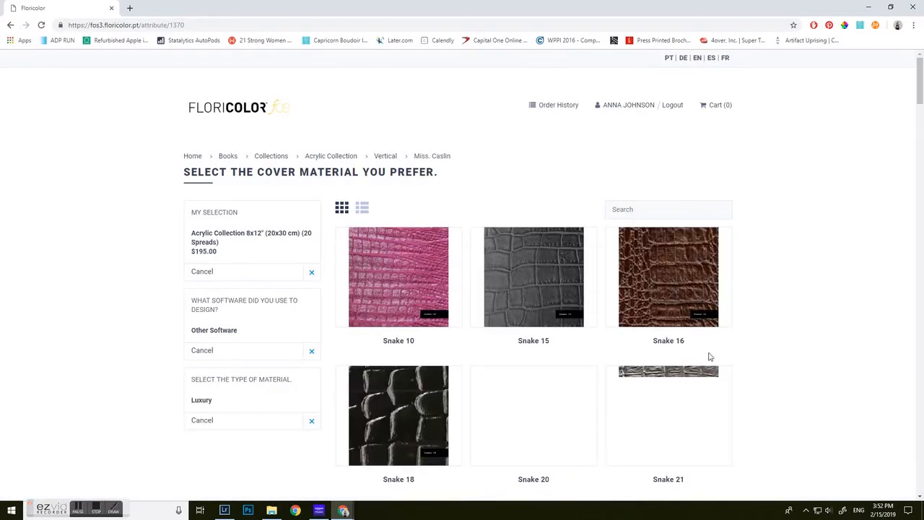
Scroll through the cover materials grid to pick Snake 15 for the album cover
scroll(down, 3)
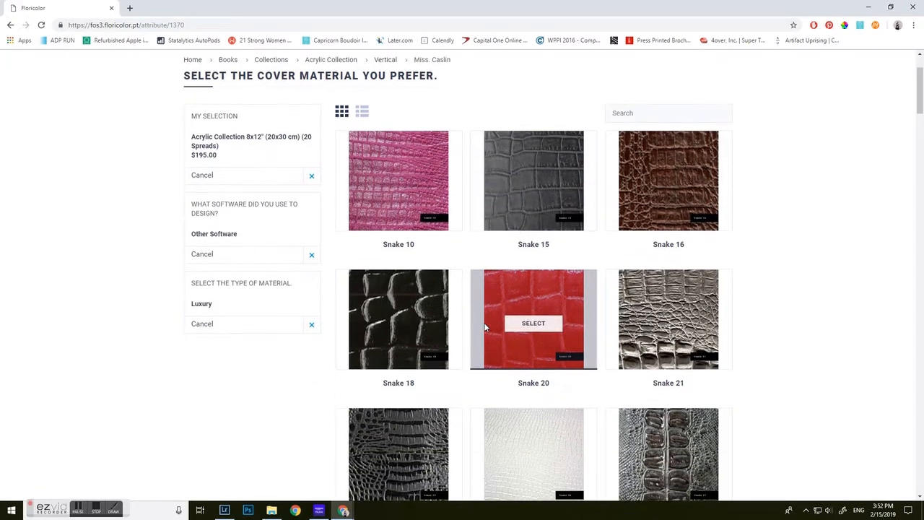
scroll(down, 3)
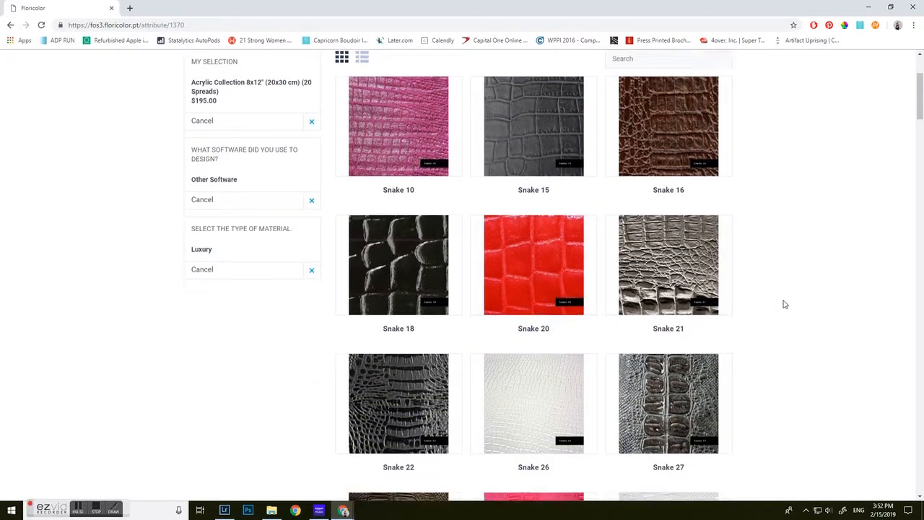
scroll(down, 3)
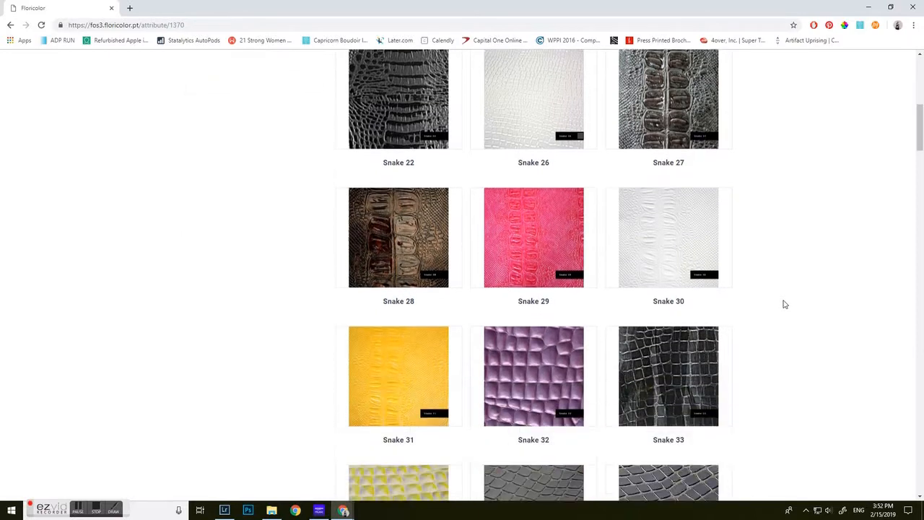
scroll(down, 3)
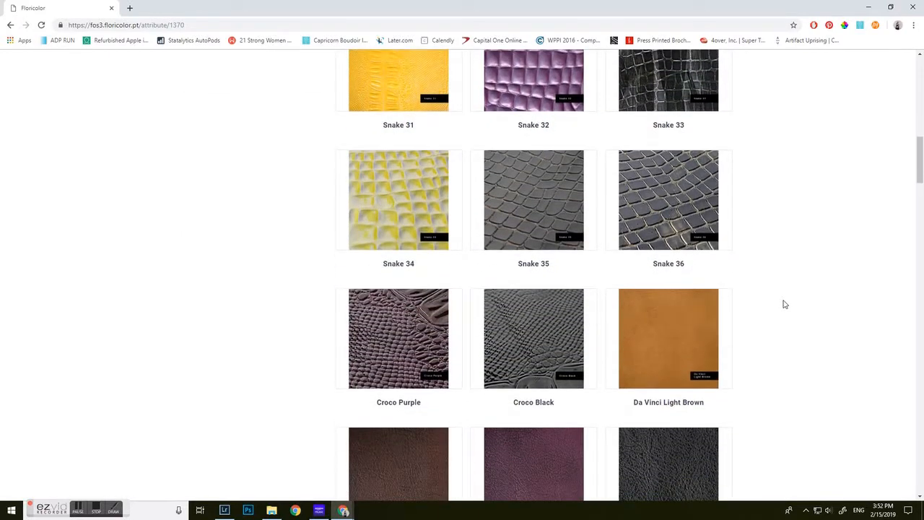
scroll(down, 3)
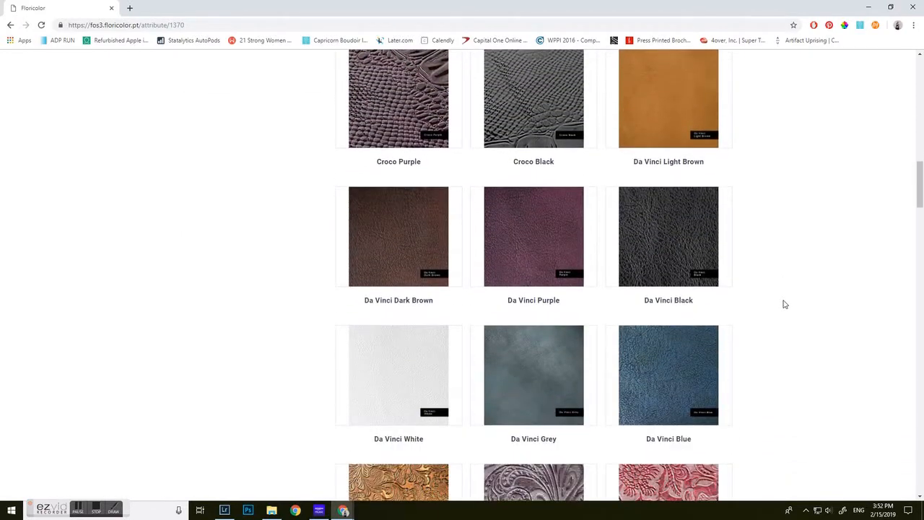
scroll(down, 3)
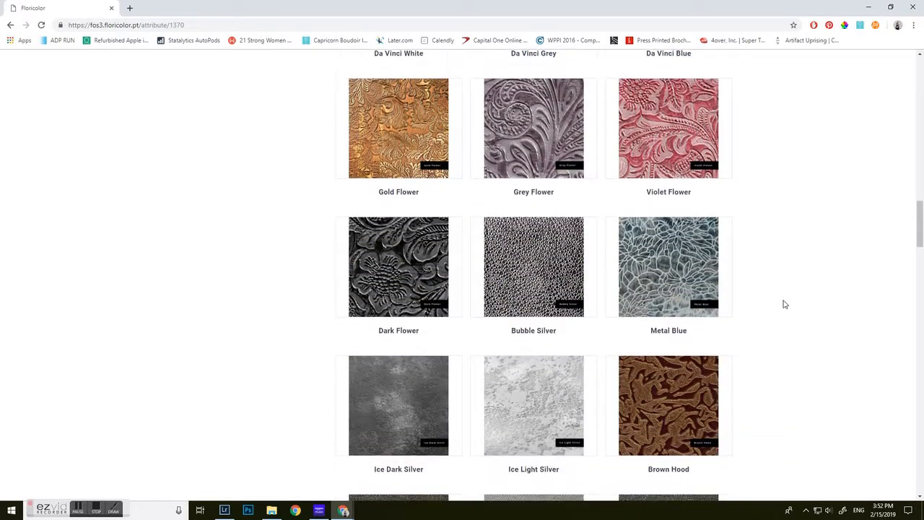
scroll(down, 3)
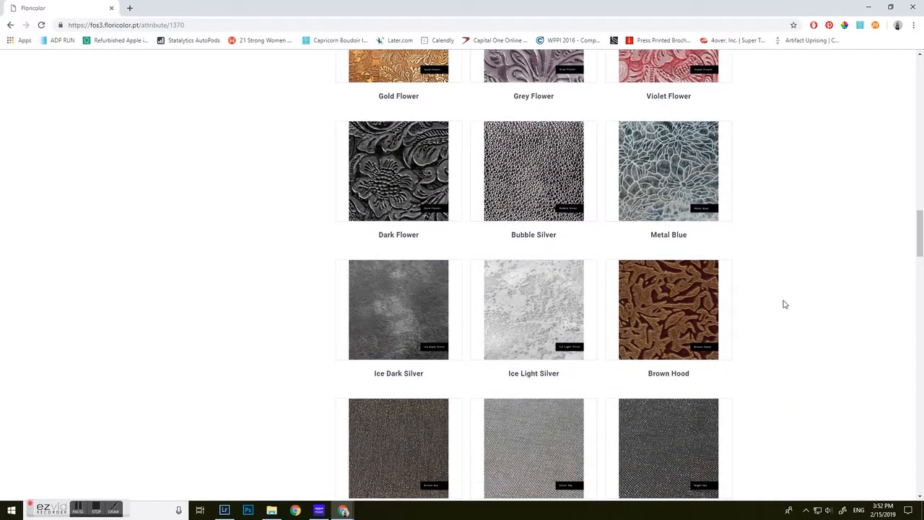
scroll(down, 3)
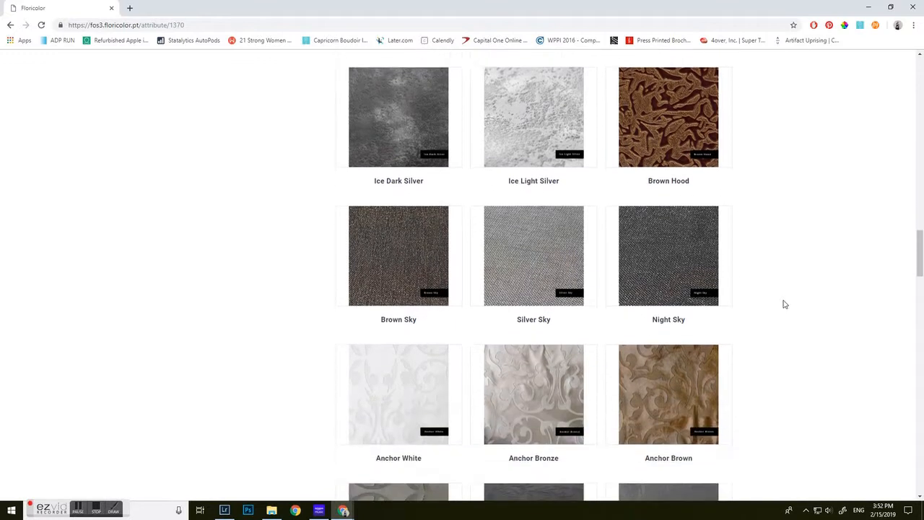
scroll(down, 3)
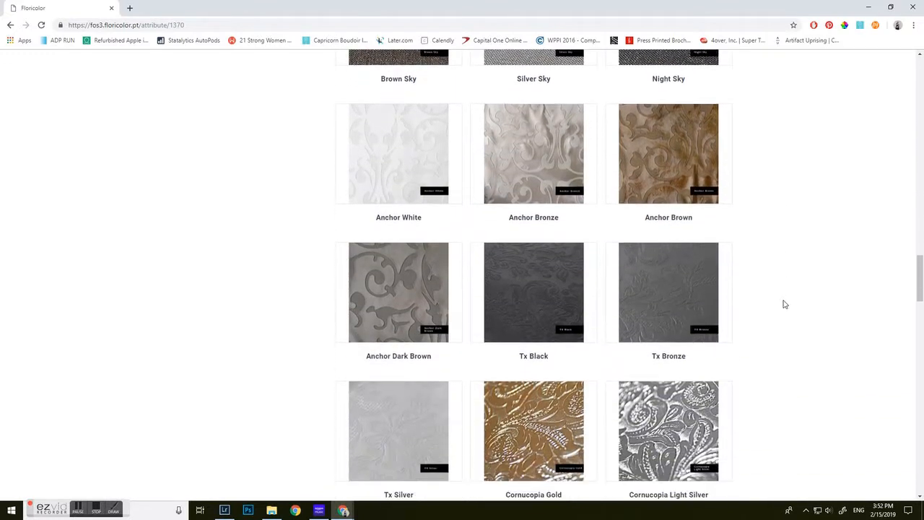
scroll(down, 3)
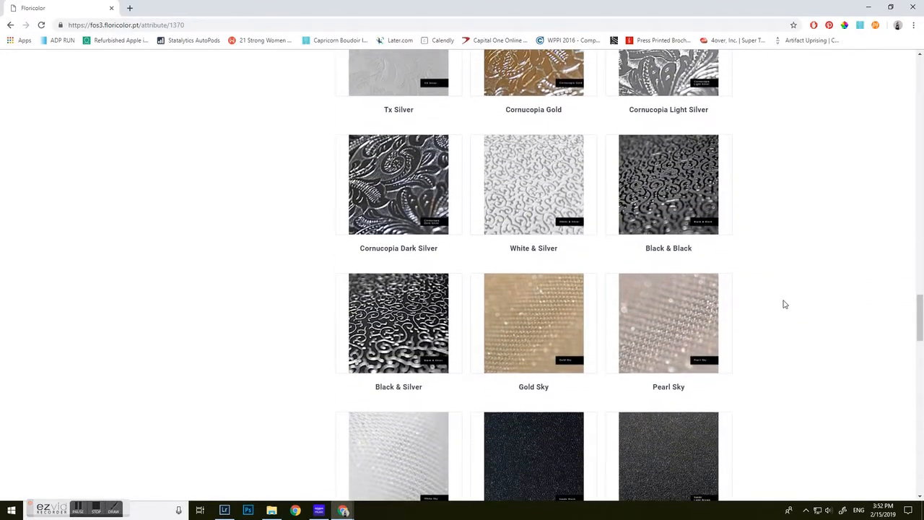
scroll(down, 3)
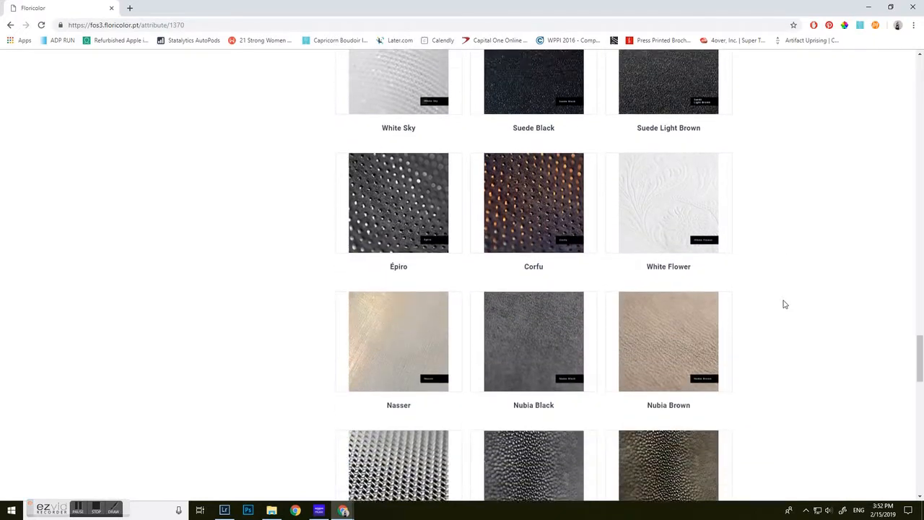
scroll(down, 3)
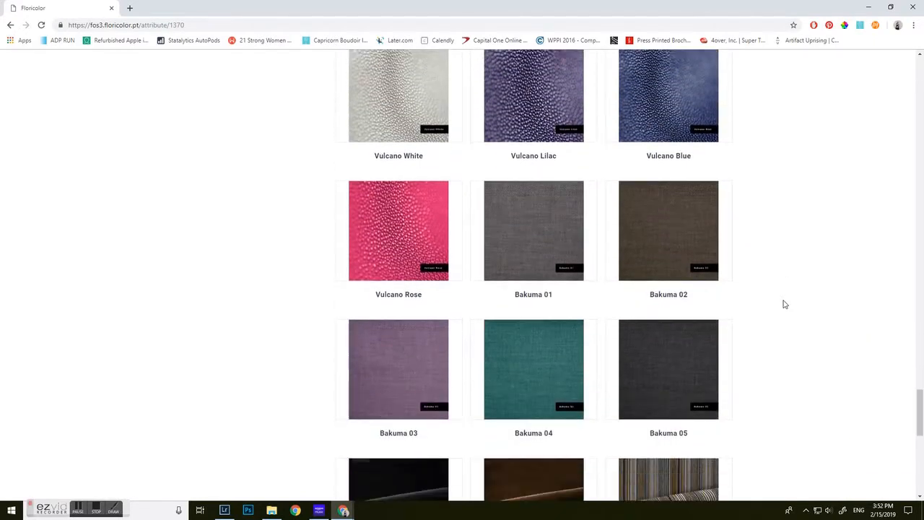
scroll(down, 3)
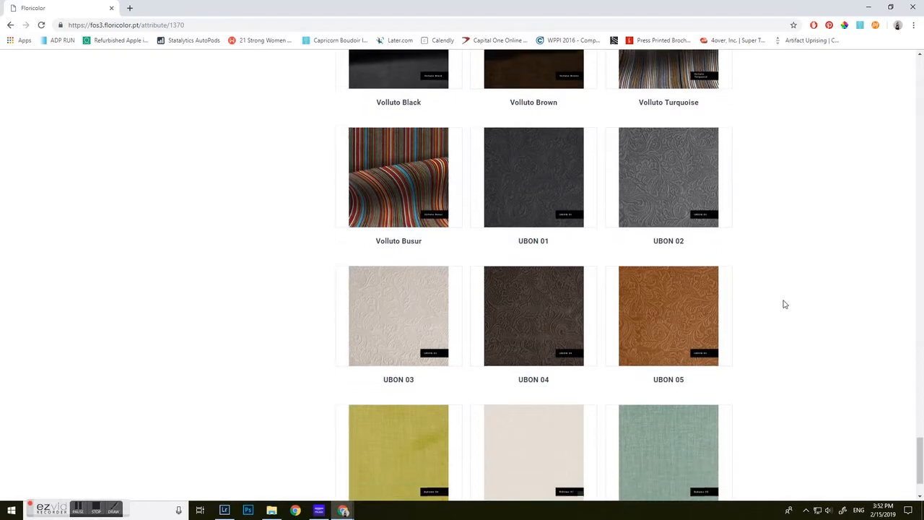
scroll(down, 3)
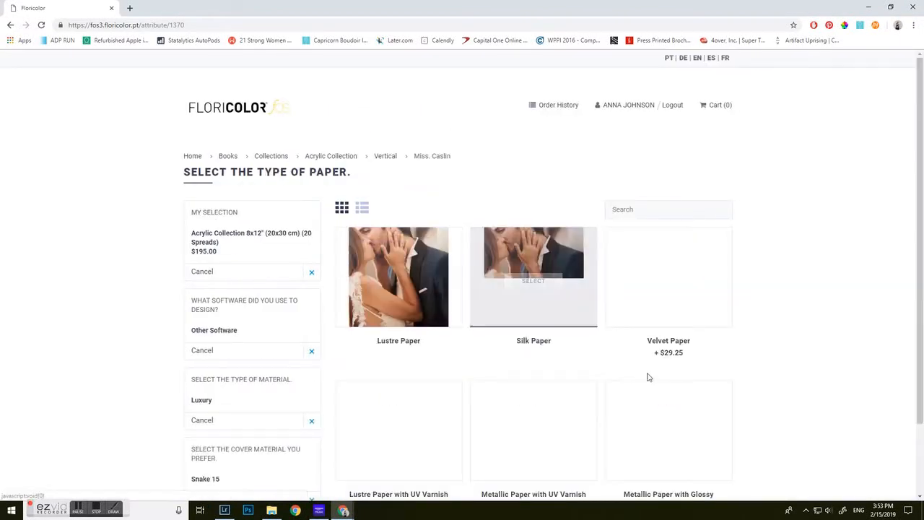
Select Silk Paper as the paper type and answer No to the objet d'art
scroll(down, 3)
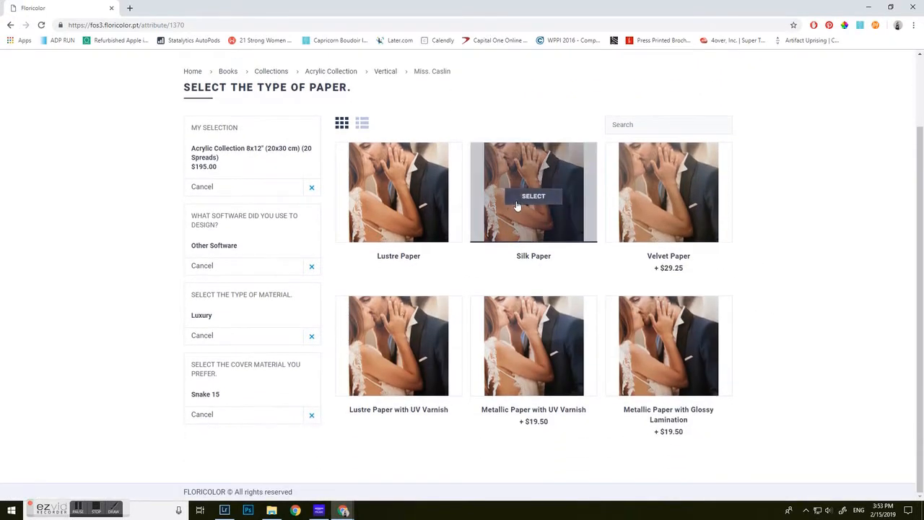
click(533, 195)
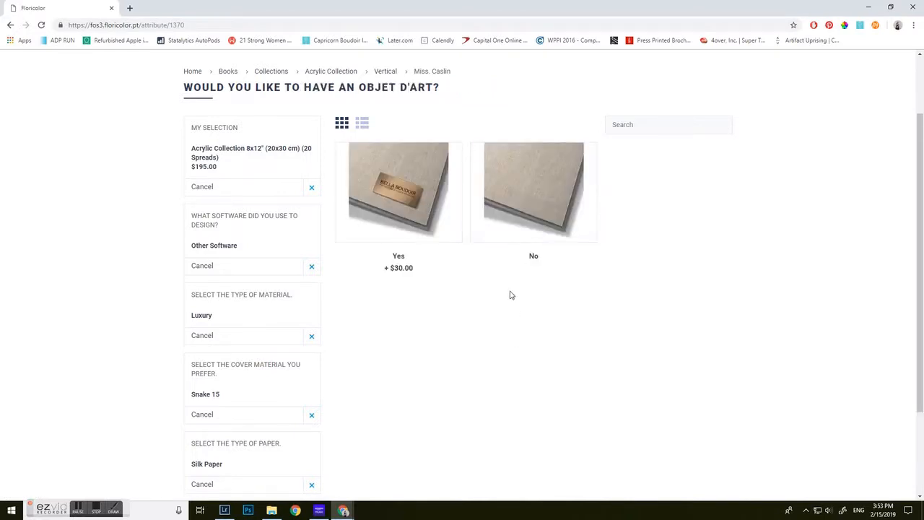
mouse_move(533, 200)
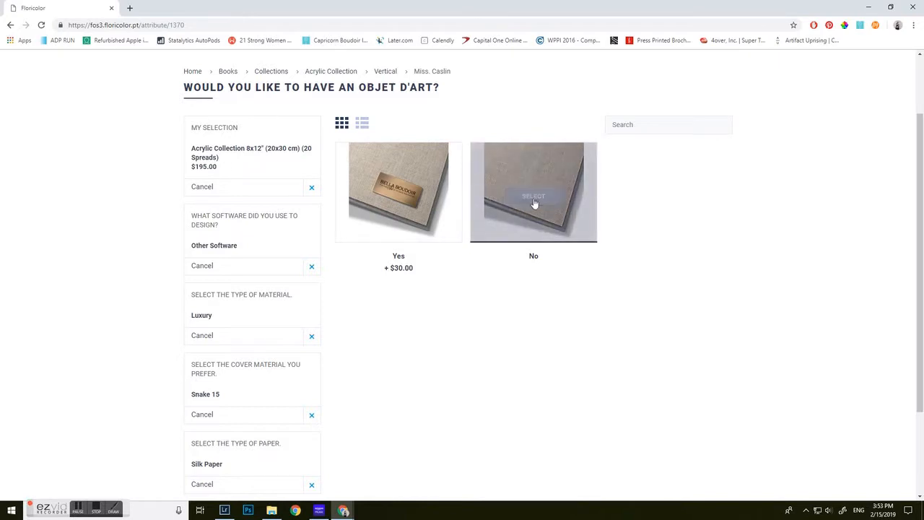
click(533, 195)
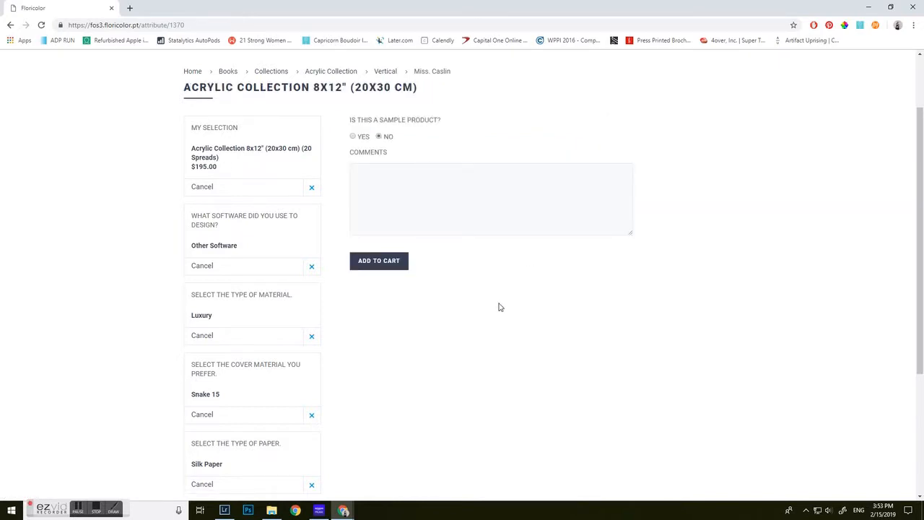
click(353, 137)
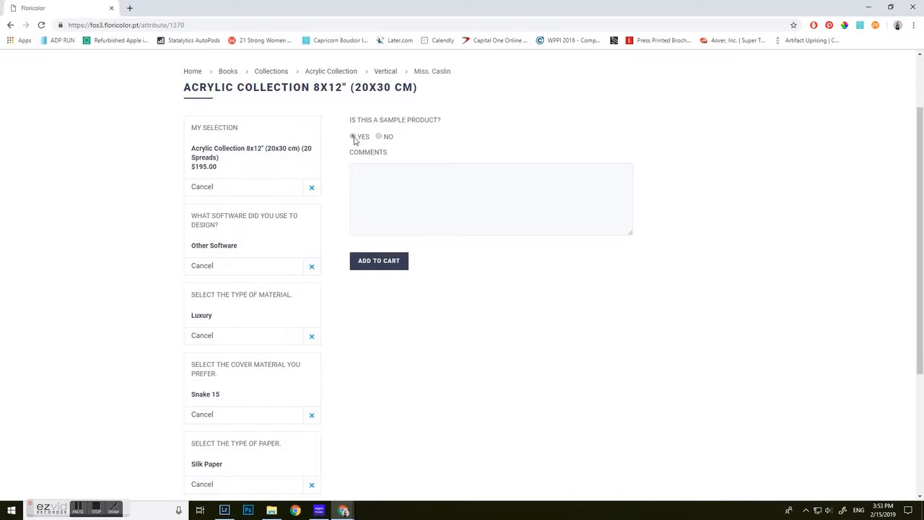
click(353, 136)
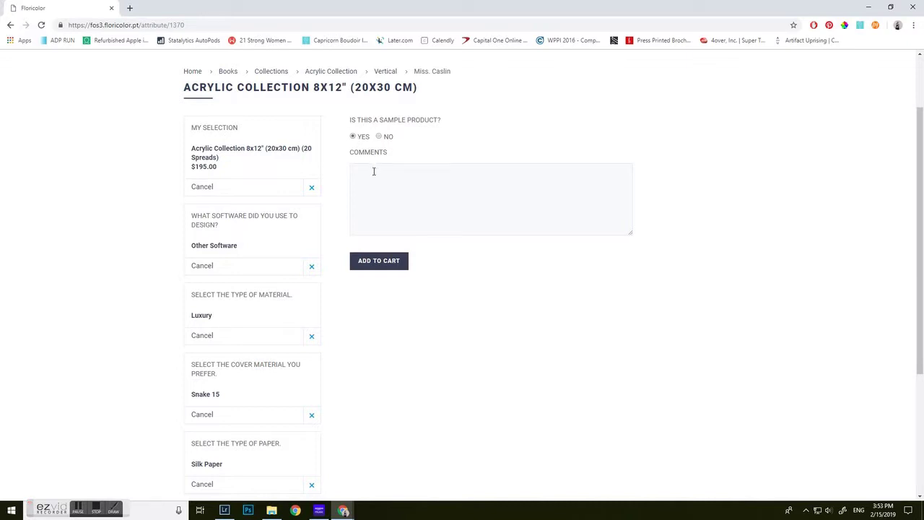
mouse_move(379, 274)
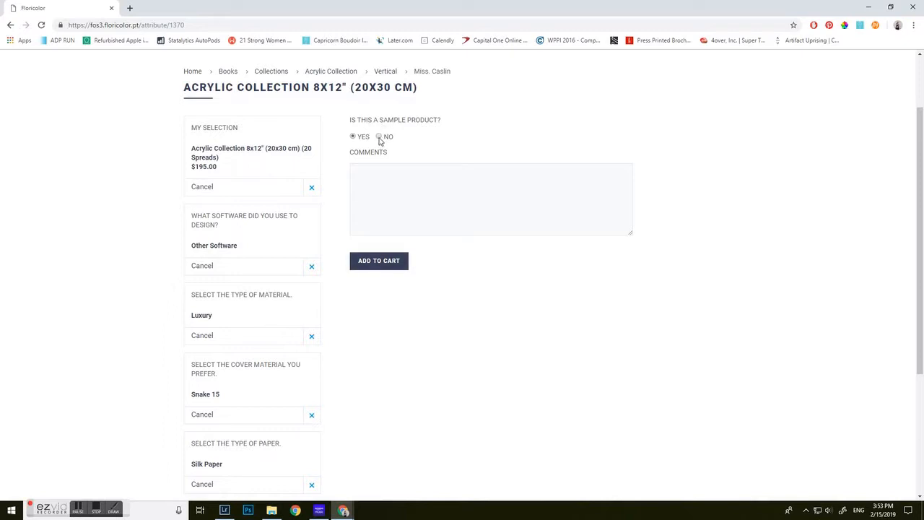
click(379, 136)
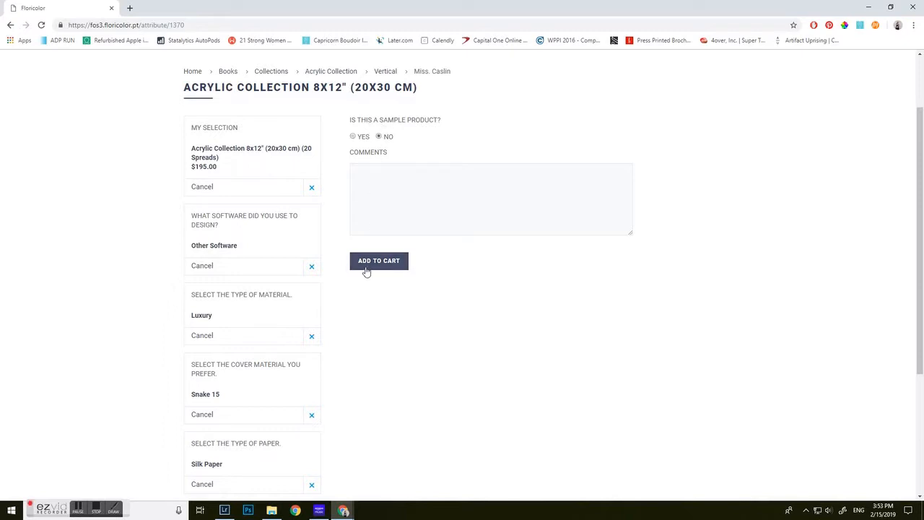
click(491, 199)
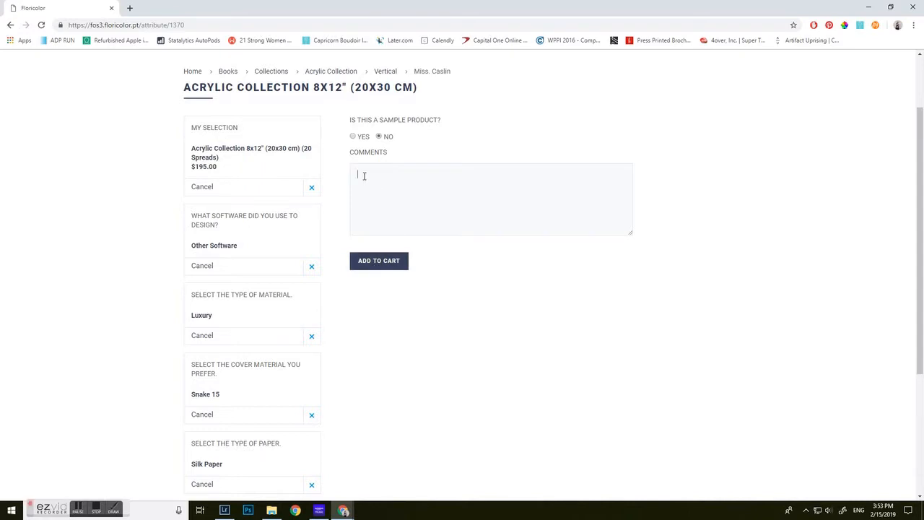